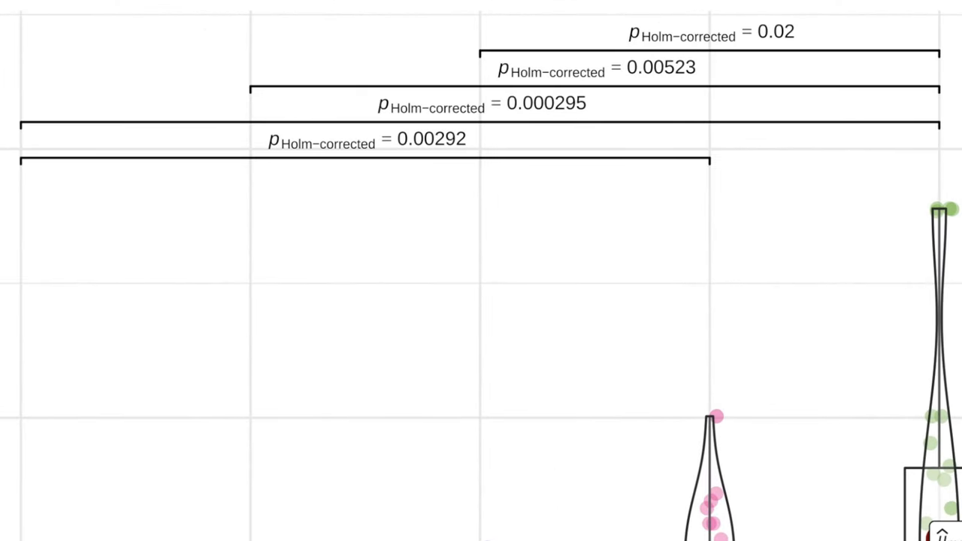
Complete the sample_n(30) pipe that samples 30 workers per education group into d.
click(344, 143)
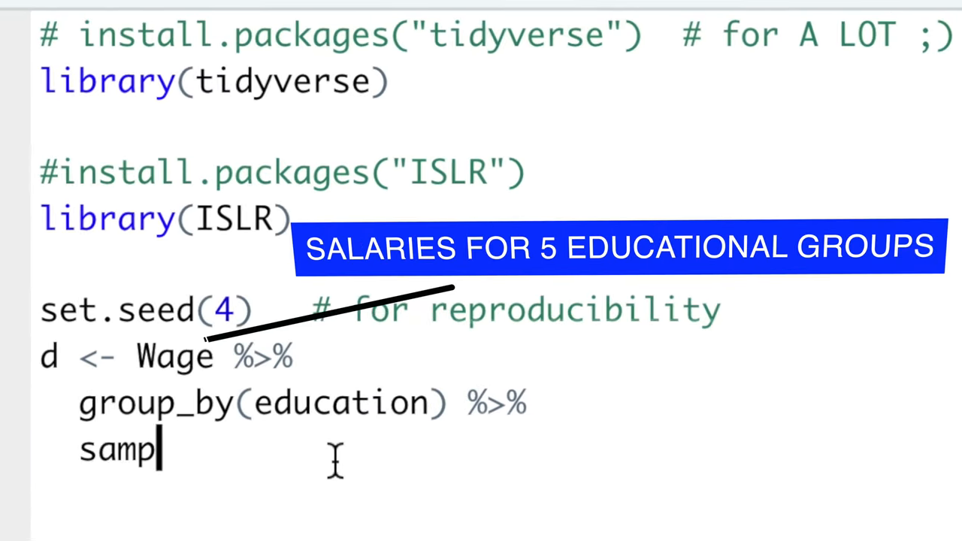
text(le_n(30))
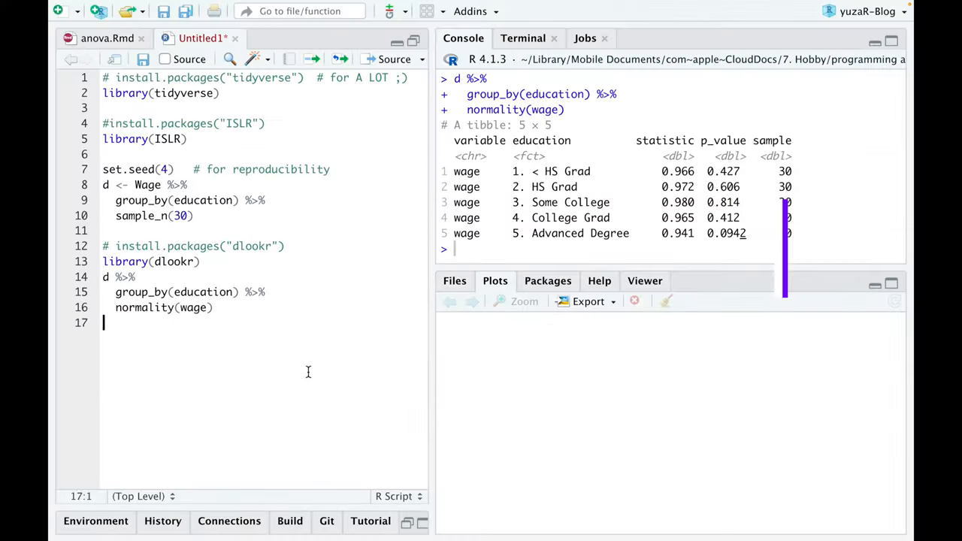
text(#install.packages("car"))
text(?)
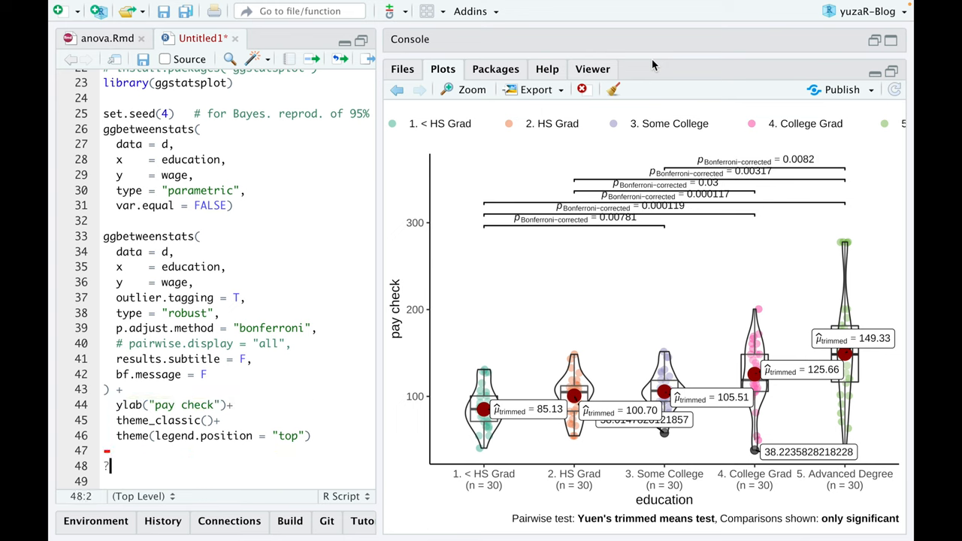
Request the ggbetweenstats help page from the script.
text(ggbetweenstats)
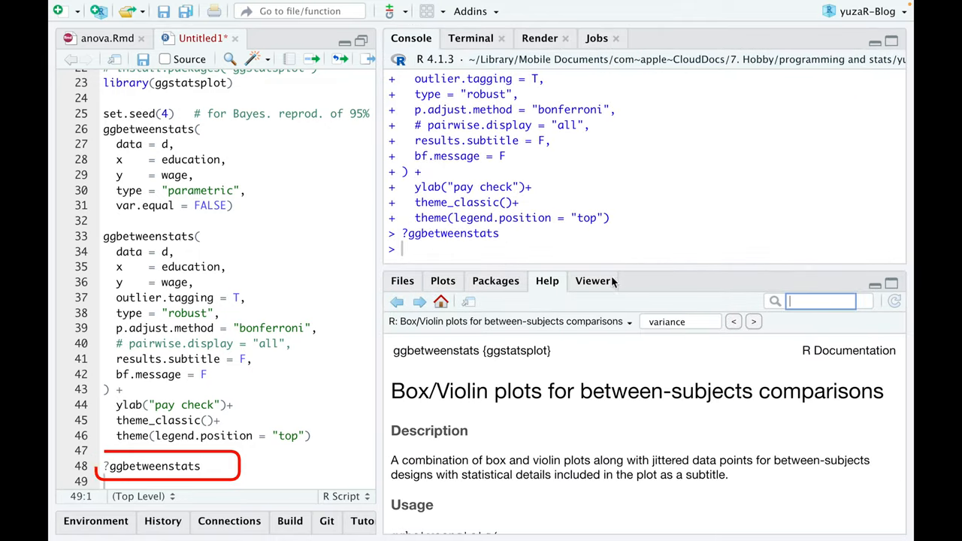
Review the ggbetweenstats help page and begin a new line calling ggwithinstats.
scroll(down, 3)
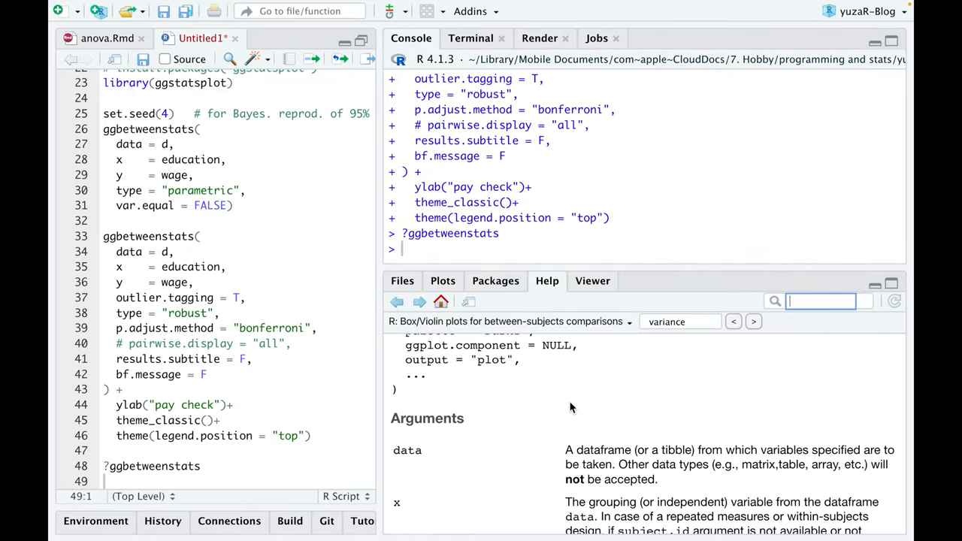
scroll(down, 3)
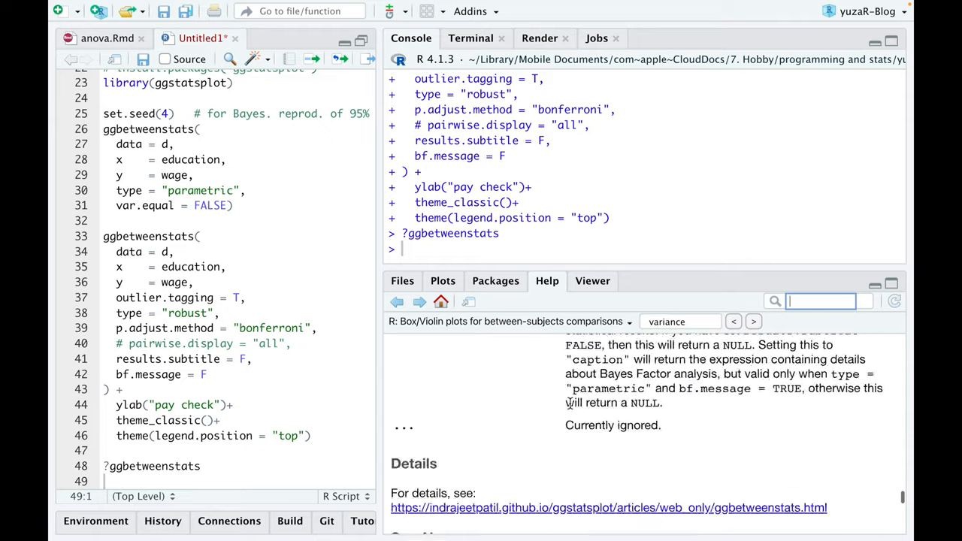
text(ggwithinst)
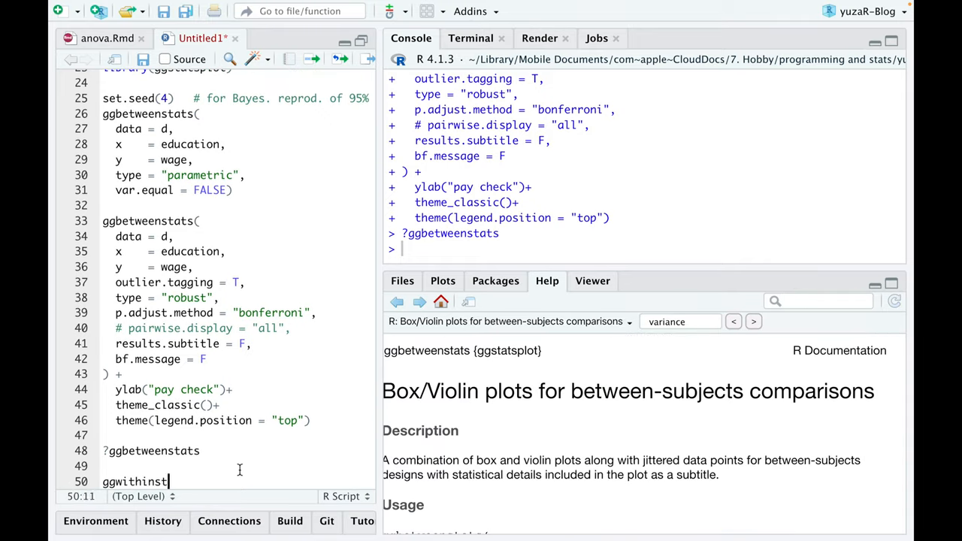